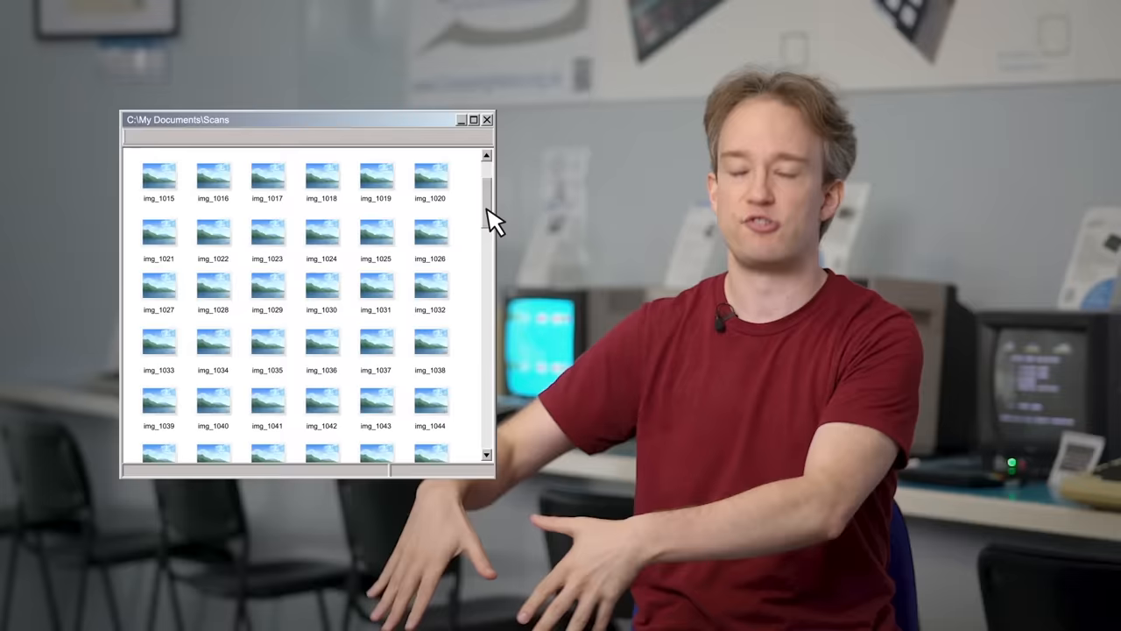
pyautogui.scroll(-3)
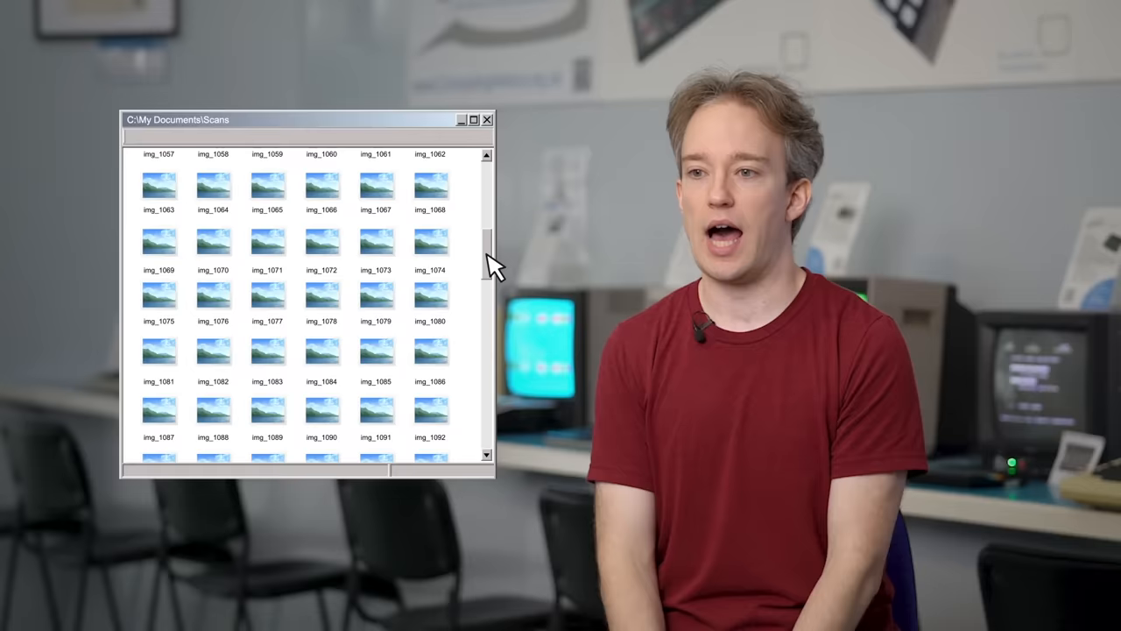